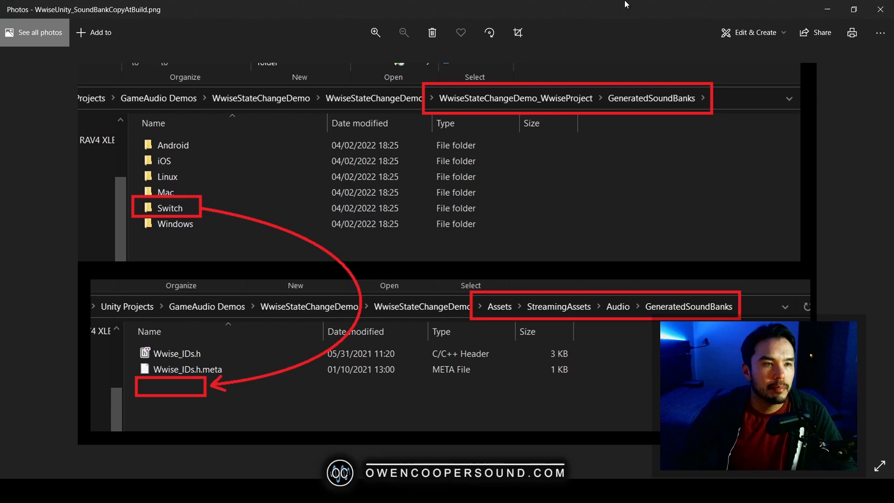
{"action": "mouse_move", "coordinate": [312, 193]}
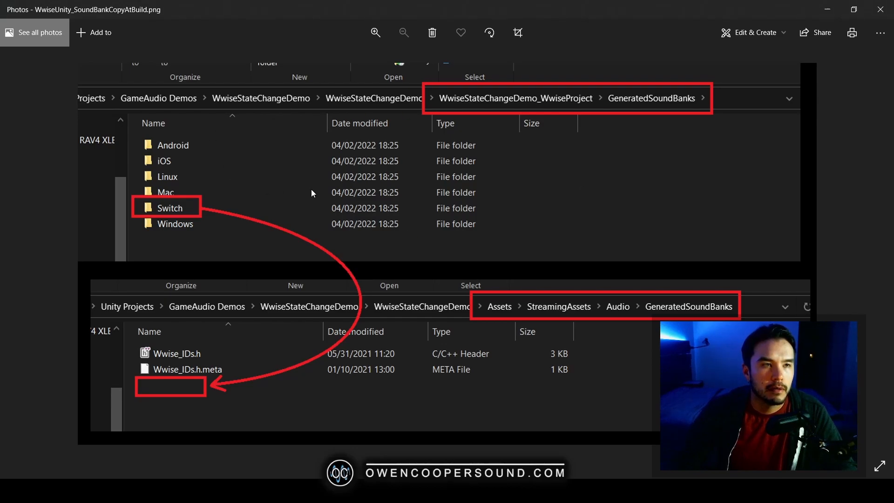
{"action": "mouse_move", "coordinate": [277, 103]}
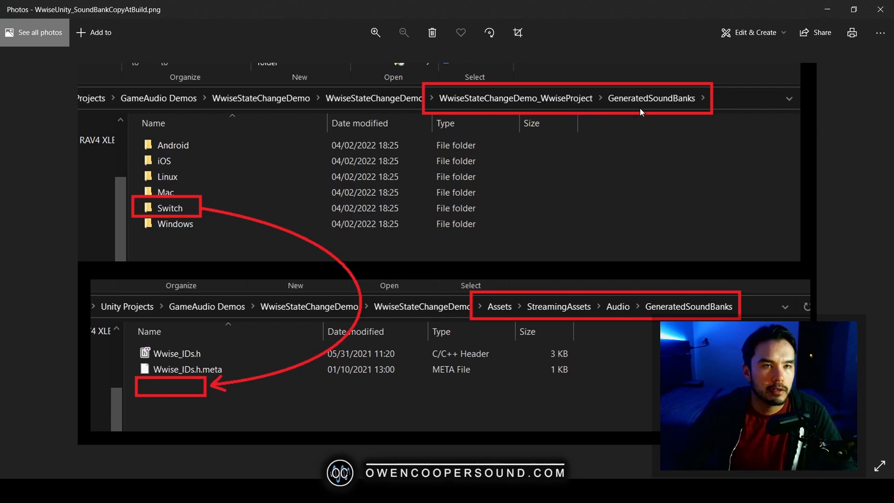
{"action": "mouse_move", "coordinate": [166, 149]}
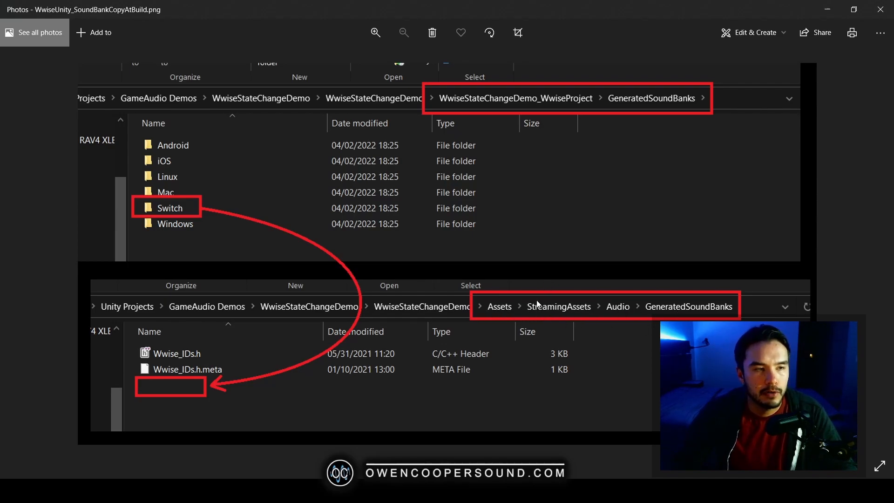
{"action": "mouse_move", "coordinate": [507, 242]}
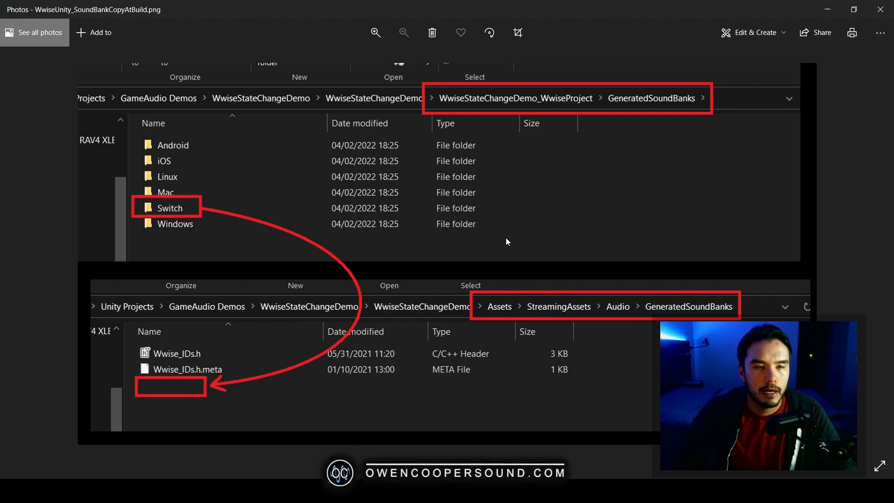
{"action": "mouse_move", "coordinate": [533, 350]}
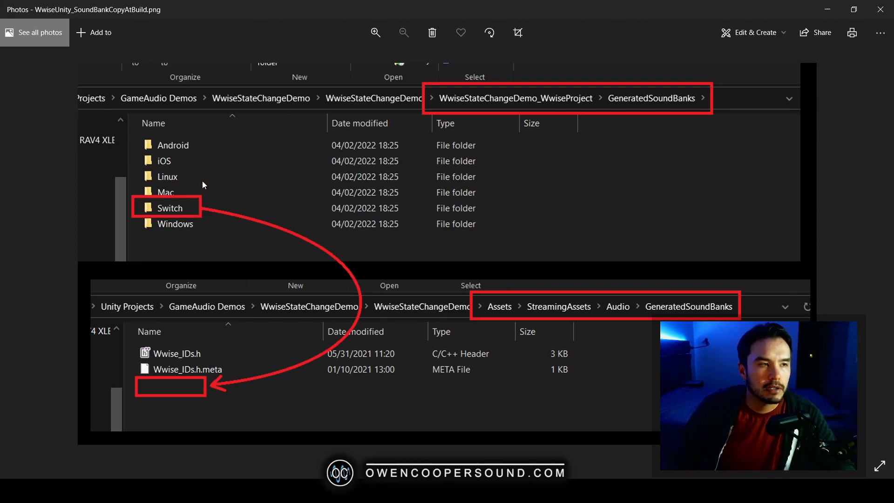
{"action": "mouse_move", "coordinate": [836, 209]}
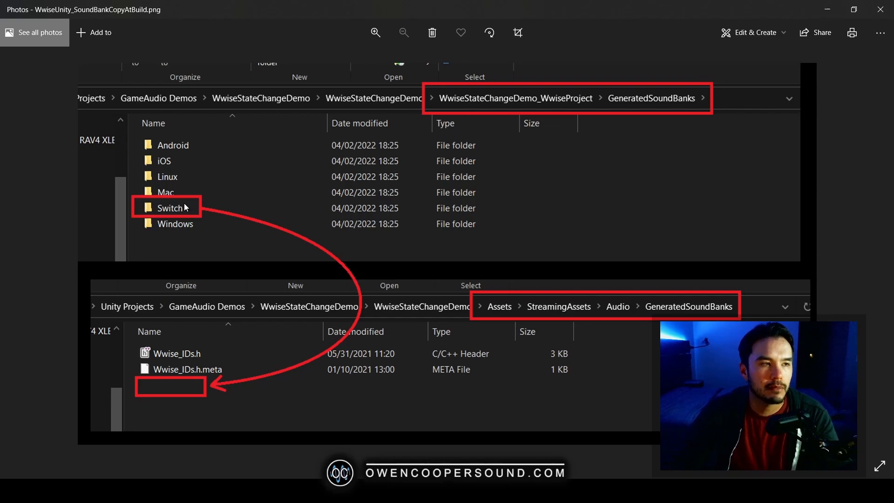
{"action": "mouse_move", "coordinate": [195, 382]}
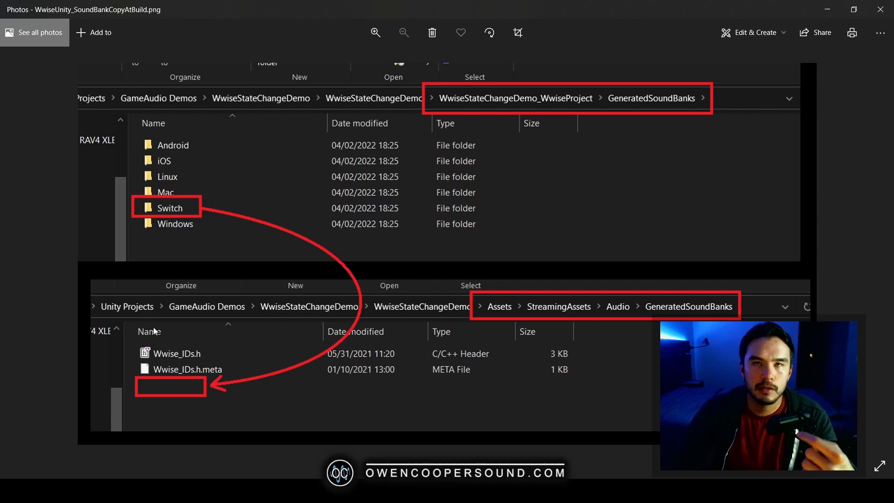
{"action": "mouse_move", "coordinate": [142, 307]}
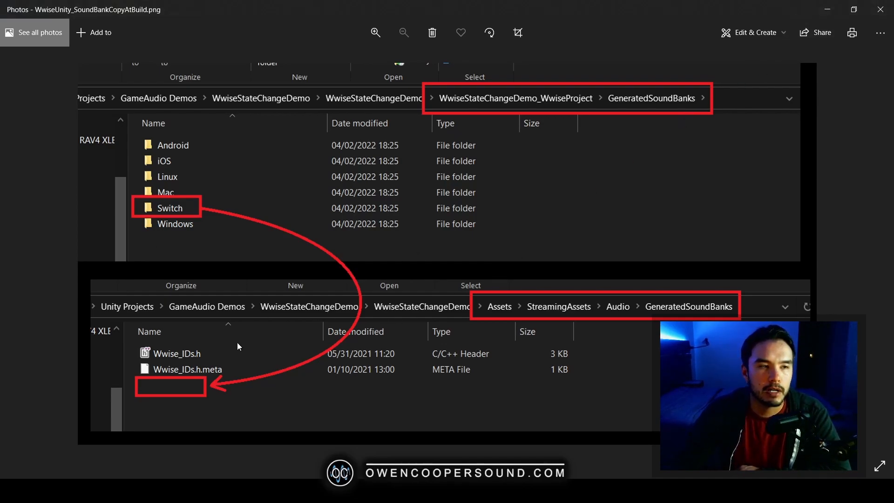
{"action": "mouse_move", "coordinate": [299, 296]}
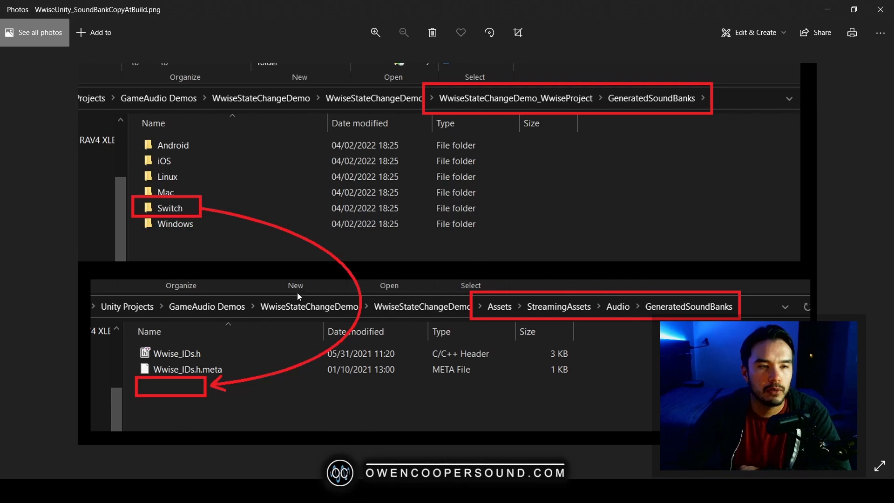
{"action": "mouse_move", "coordinate": [145, 343]}
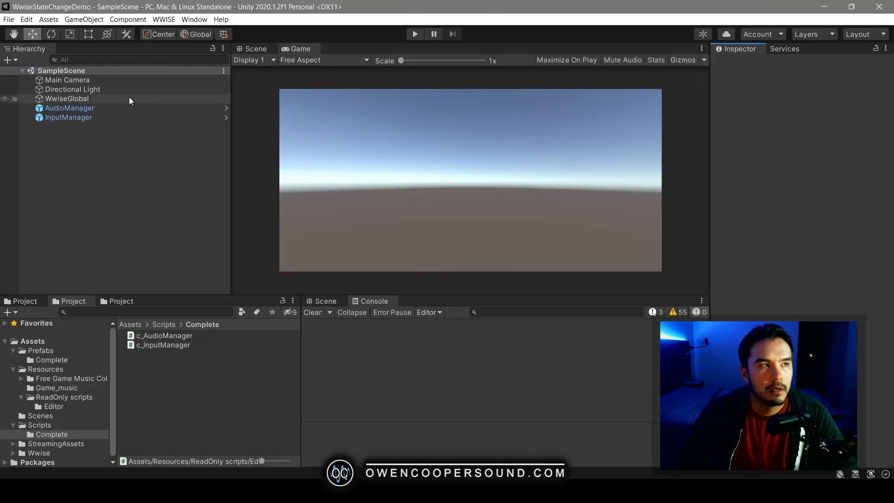
Show the Wwise Editor project settings with SoundBanks Path Audio/GeneratedSoundBanks and copy at pre-build enabled.
{"action": "left_click", "coordinate": [27, 19]}
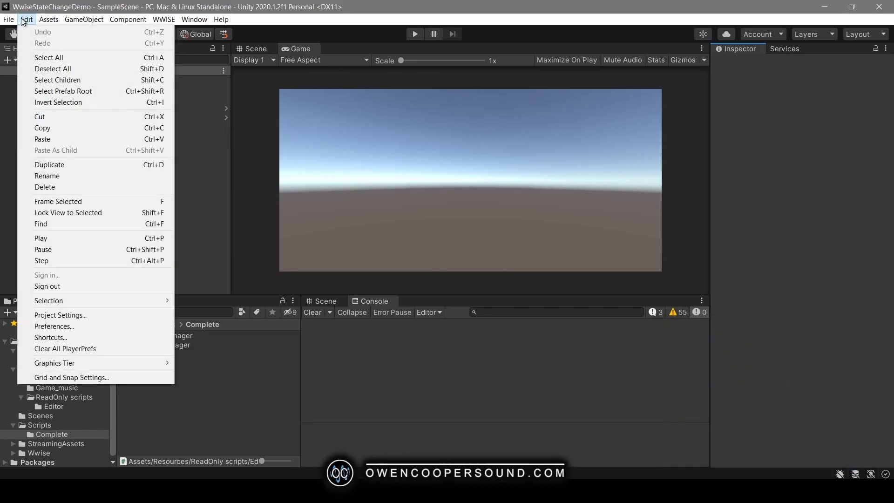
{"action": "mouse_move", "coordinate": [67, 319]}
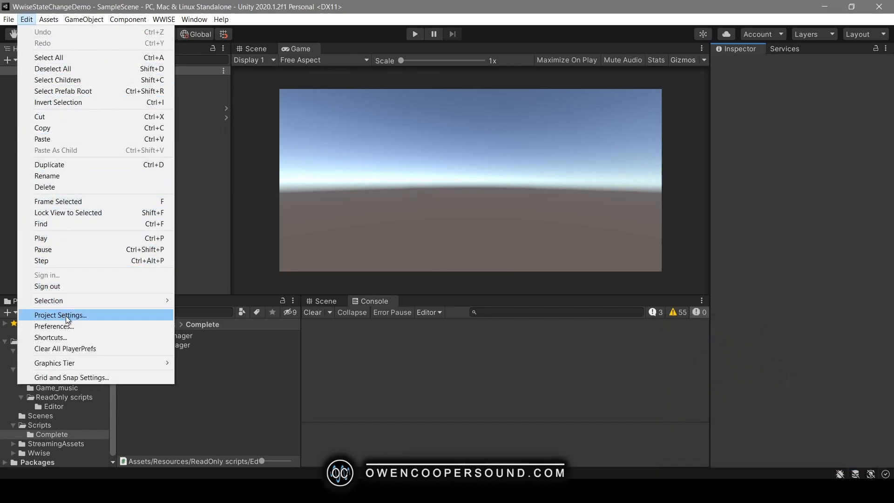
{"action": "left_click", "coordinate": [60, 315]}
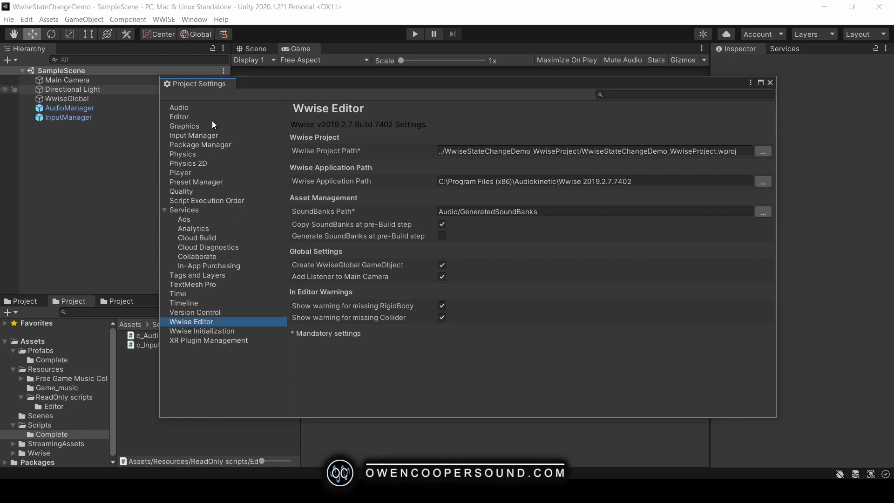
{"action": "mouse_move", "coordinate": [549, 120]}
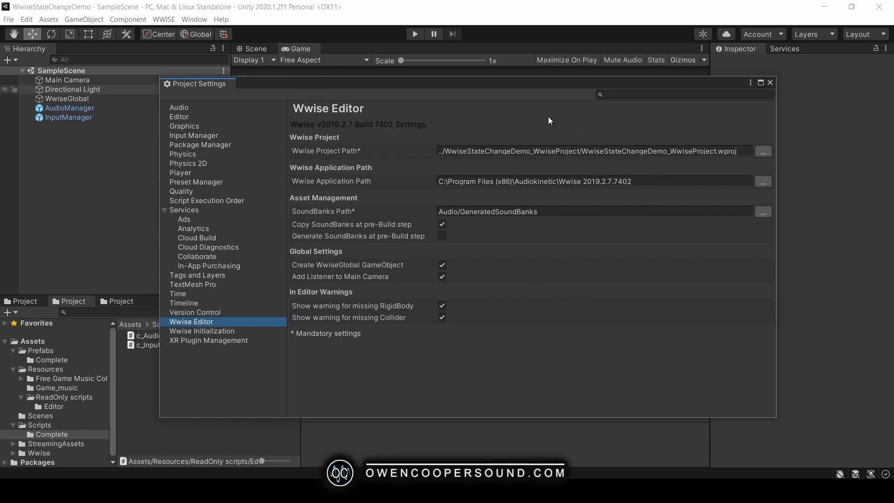
{"action": "left_click", "coordinate": [592, 181]}
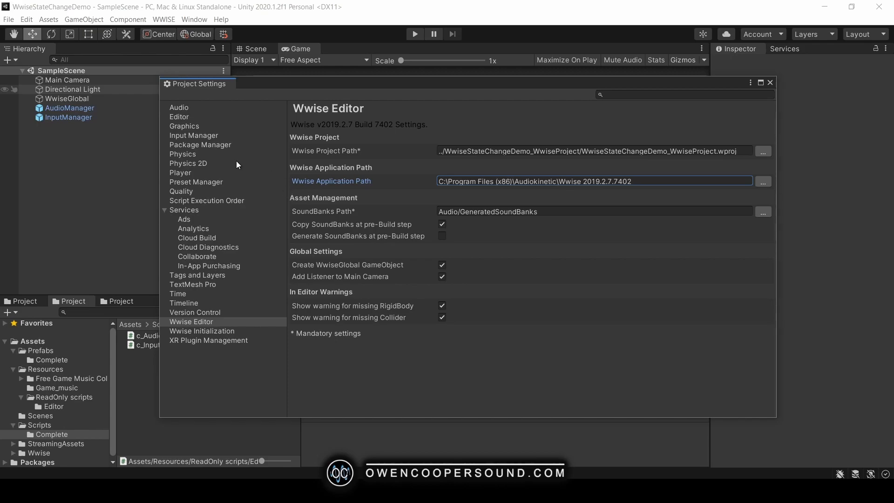
{"action": "mouse_move", "coordinate": [316, 218]}
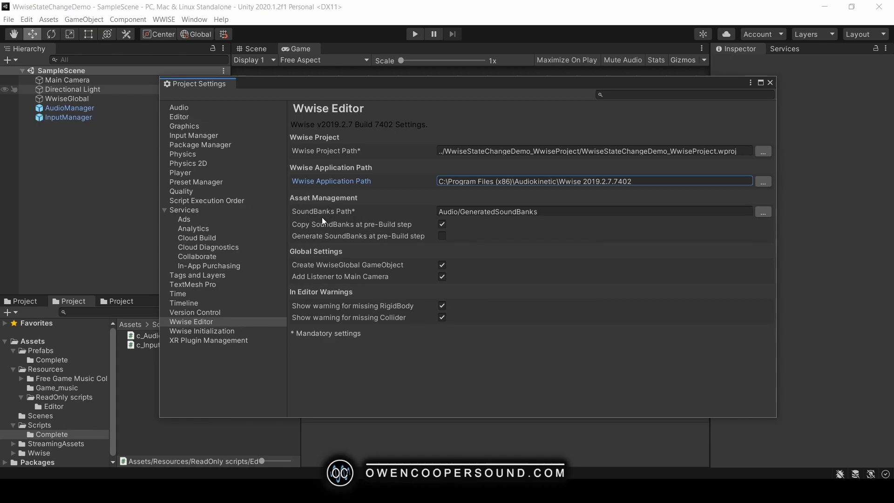
{"action": "mouse_move", "coordinate": [679, 337]}
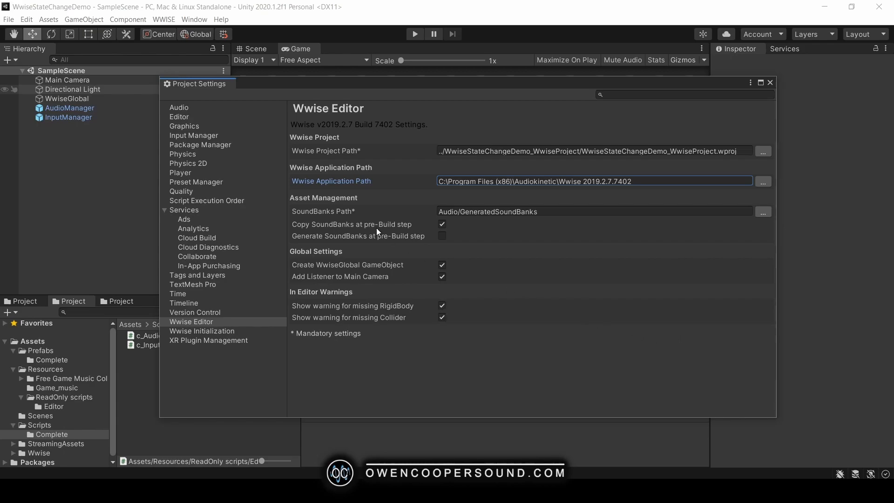
{"action": "mouse_move", "coordinate": [328, 215]}
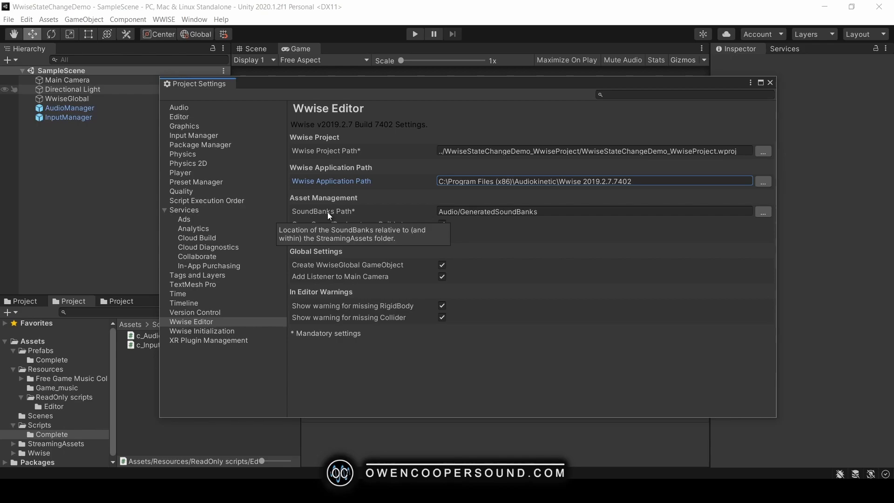
{"action": "left_click", "coordinate": [763, 212]}
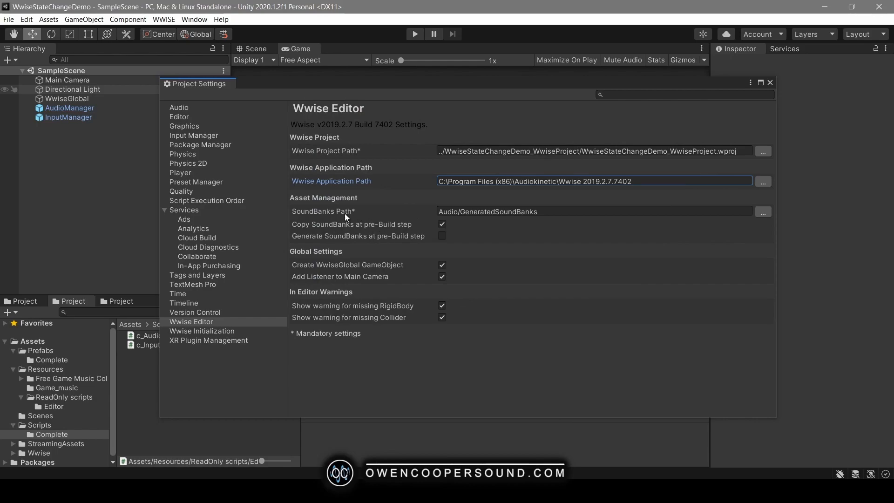
{"action": "left_click", "coordinate": [441, 223]}
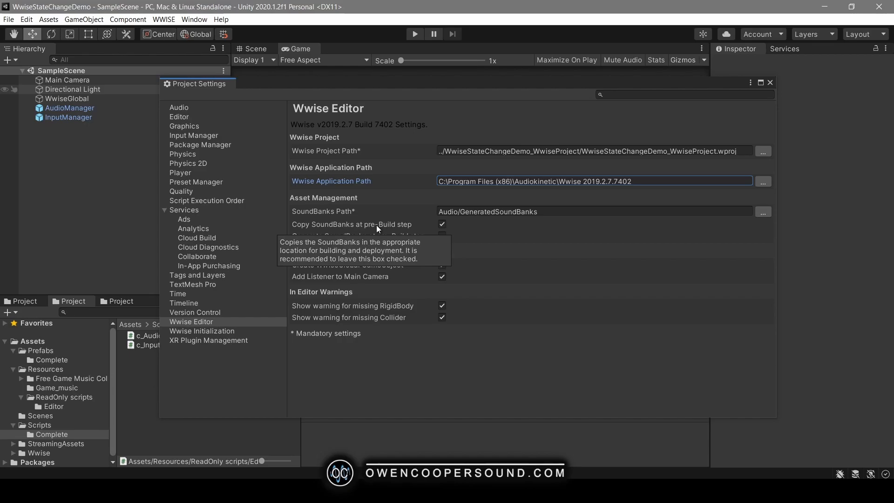
{"action": "mouse_move", "coordinate": [367, 238]}
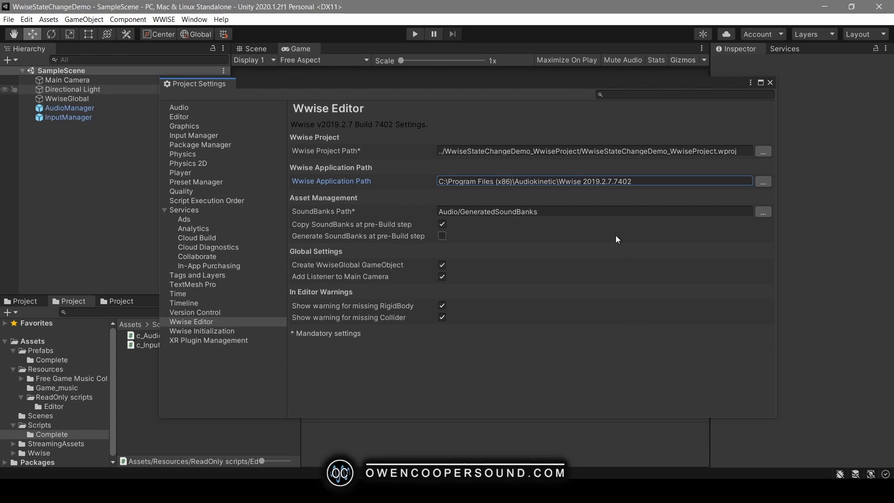
{"action": "mouse_move", "coordinate": [249, 197]}
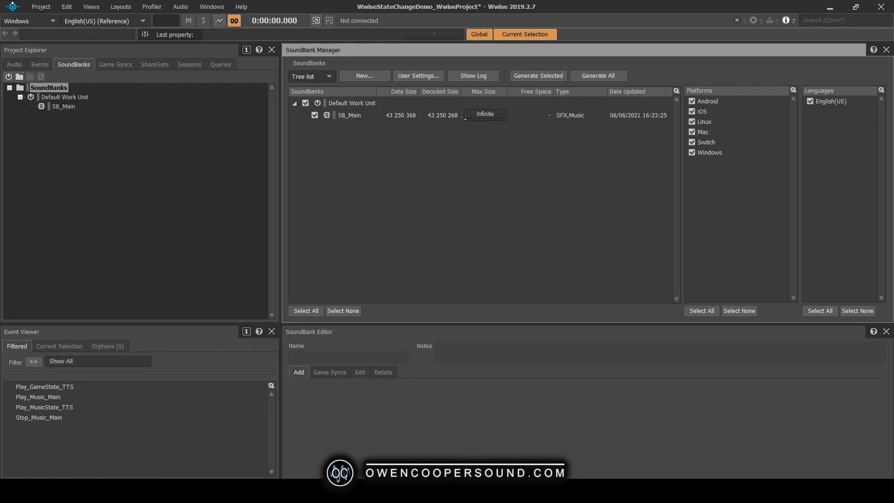
Confirm Wwise project settings point the header and Android/Switch soundbank folders into Unity StreamingAssets.
{"action": "left_click", "coordinate": [41, 7]}
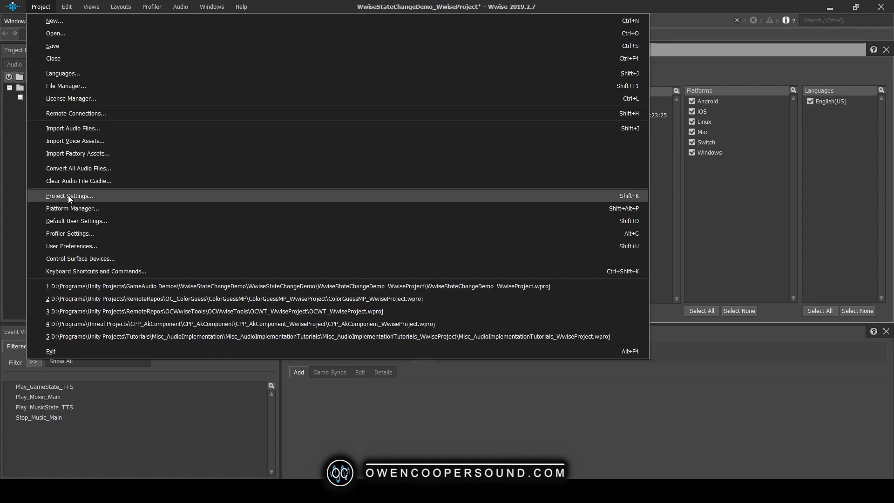
{"action": "left_click", "coordinate": [69, 196]}
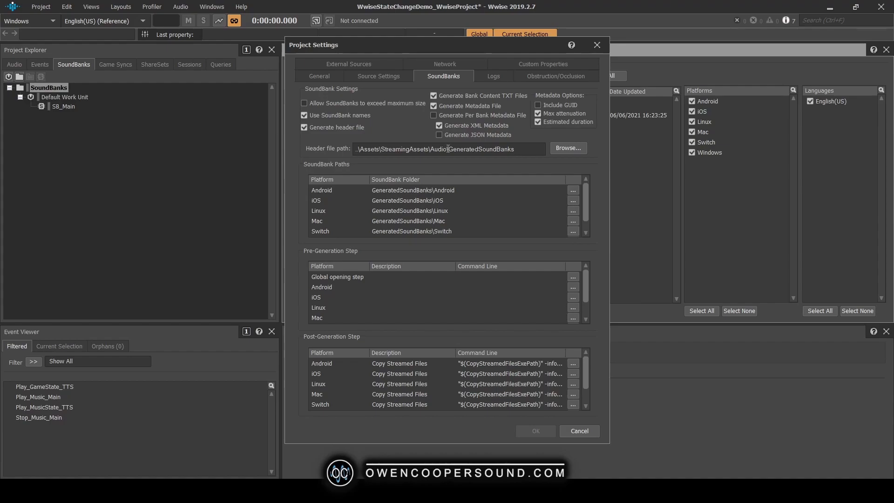
{"action": "mouse_move", "coordinate": [531, 158]}
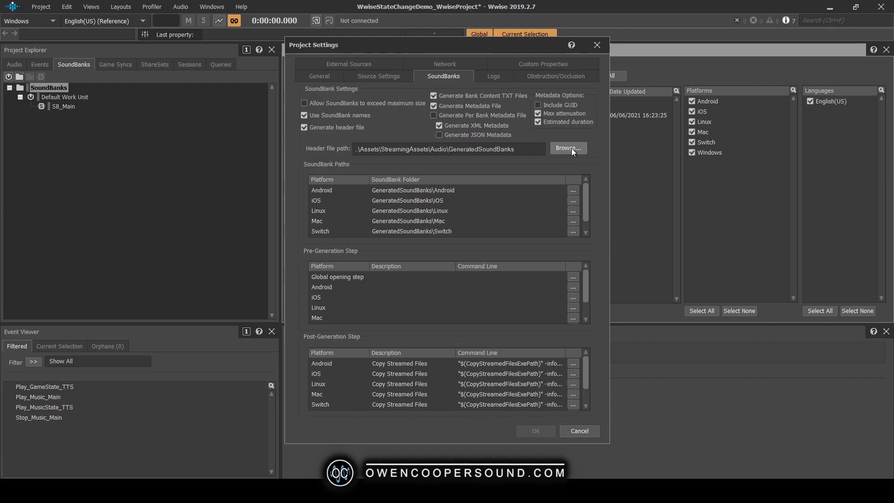
{"action": "mouse_move", "coordinate": [574, 157]}
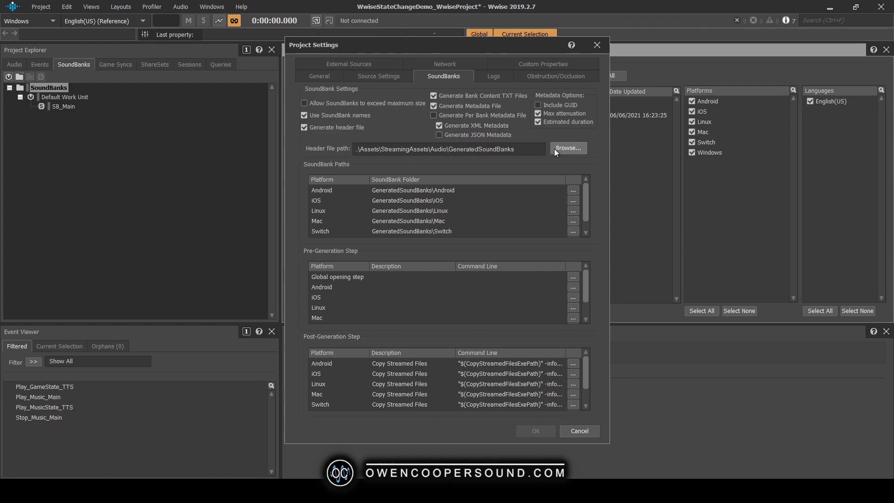
{"action": "left_click", "coordinate": [568, 147]}
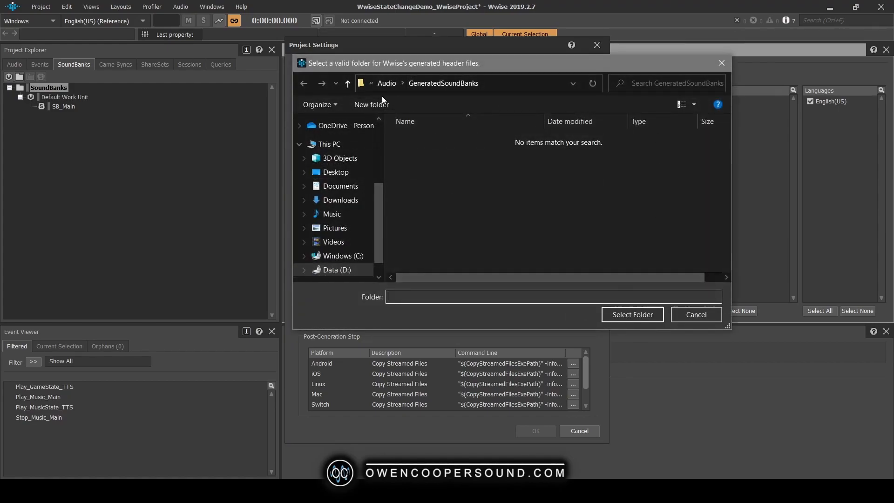
{"action": "left_click", "coordinate": [380, 83]}
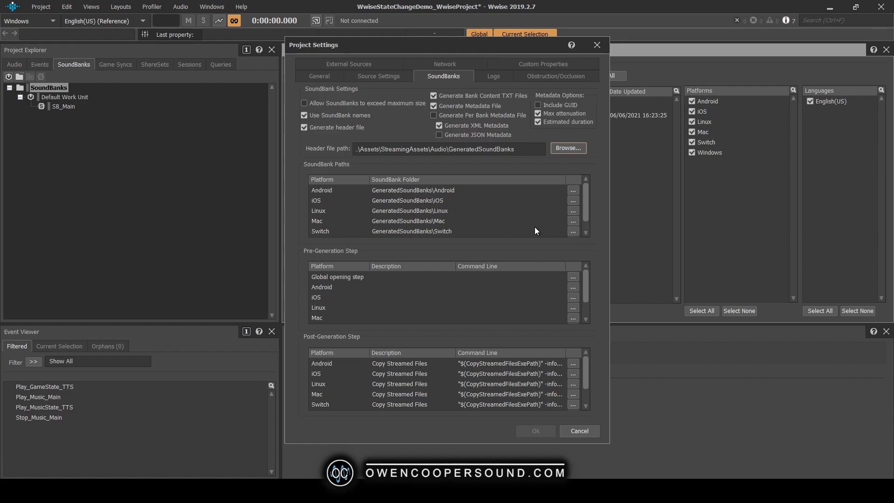
{"action": "mouse_move", "coordinate": [417, 123]}
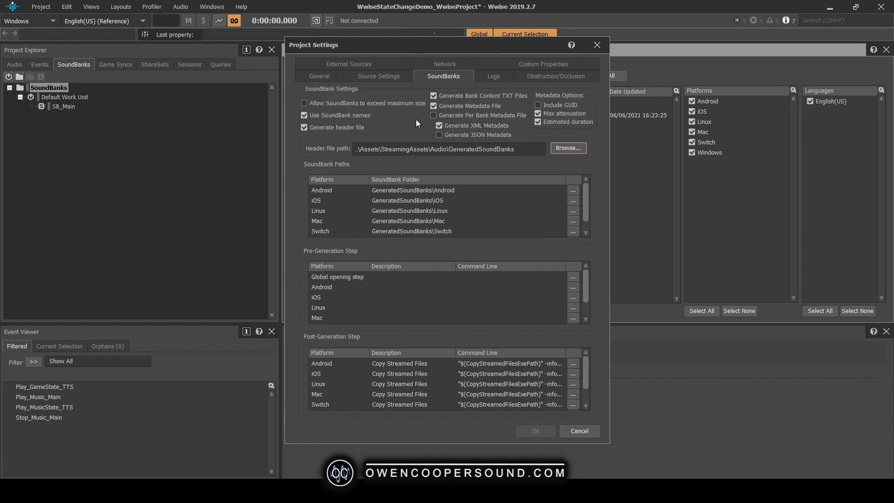
{"action": "left_click", "coordinate": [336, 190]}
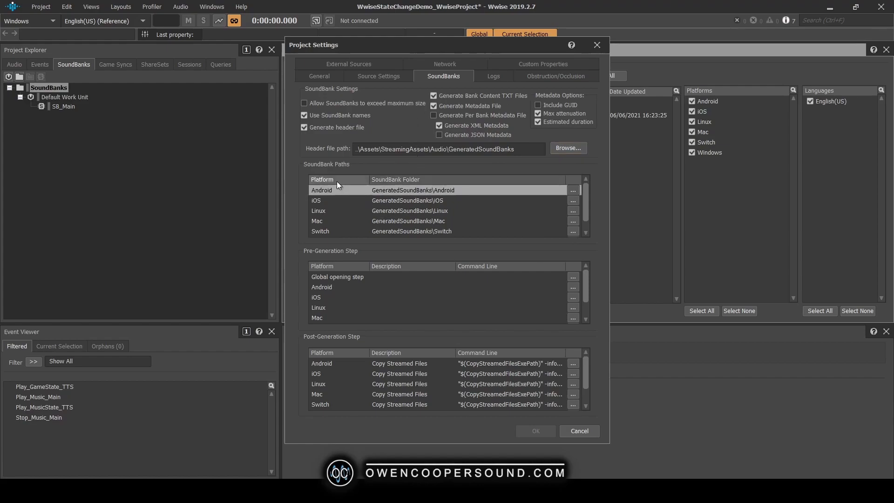
{"action": "left_click", "coordinate": [336, 231]}
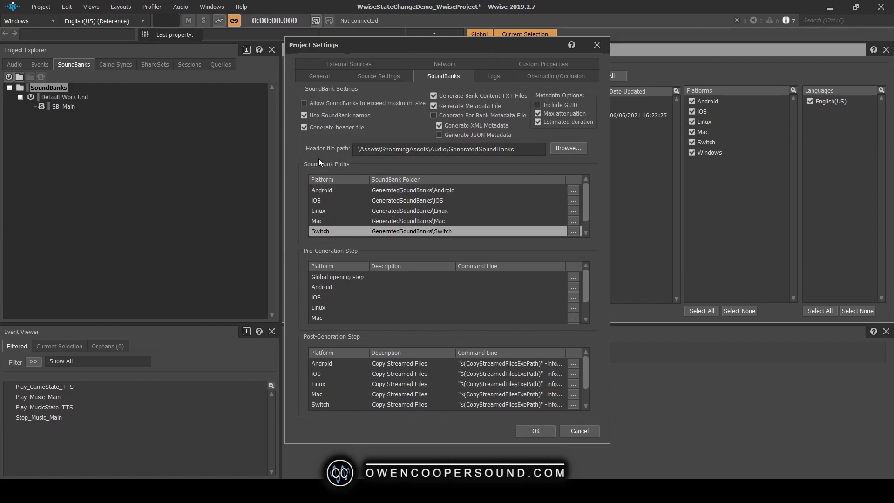
{"action": "mouse_move", "coordinate": [285, 173]}
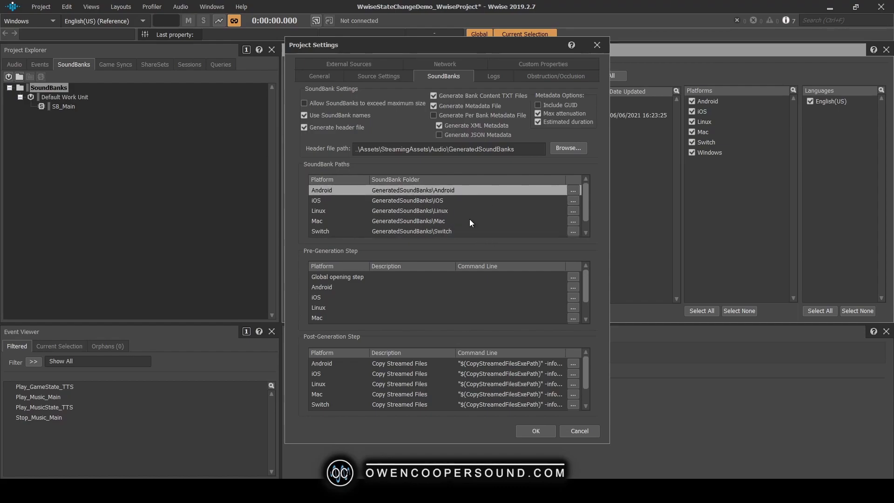
{"action": "mouse_move", "coordinate": [397, 177]}
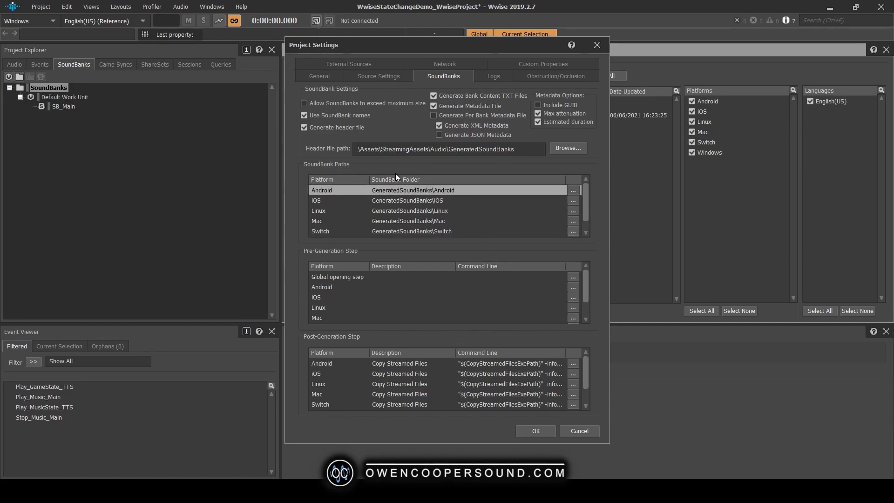
{"action": "mouse_move", "coordinate": [391, 224]}
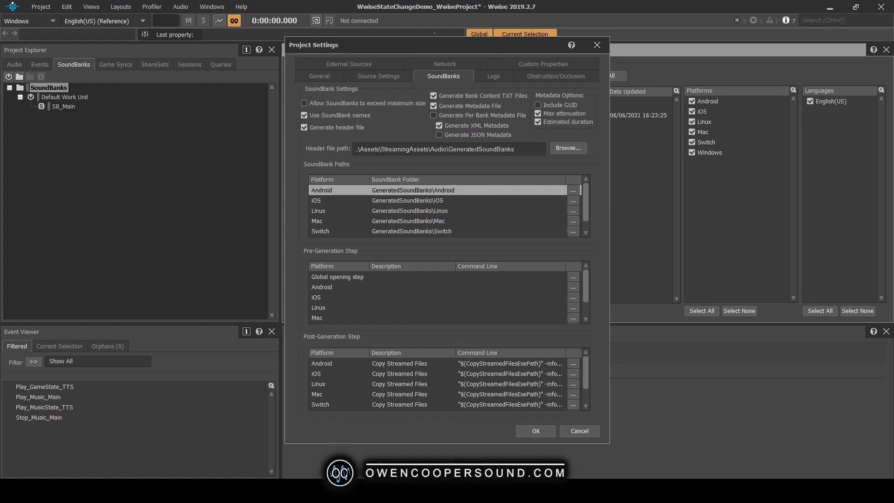
{"action": "mouse_move", "coordinate": [486, 208]}
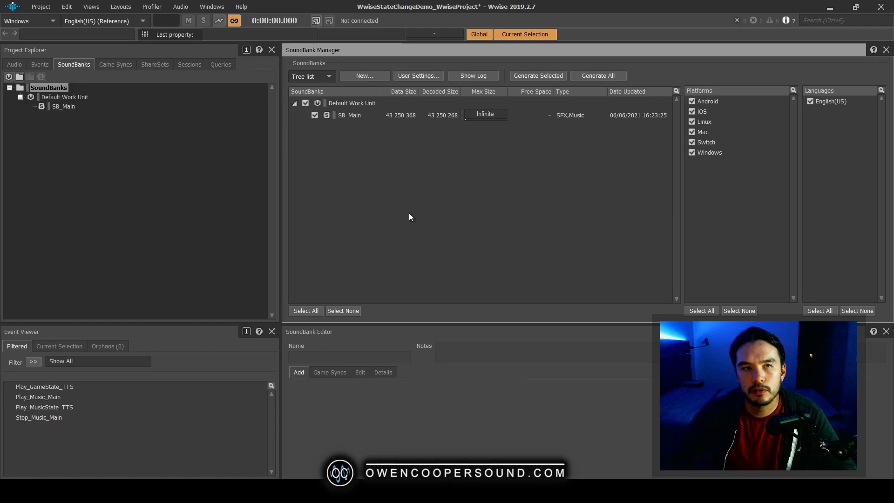
Generate SB_Main for all platforms and dismiss the up-to-date results.
{"action": "left_click", "coordinate": [598, 75]}
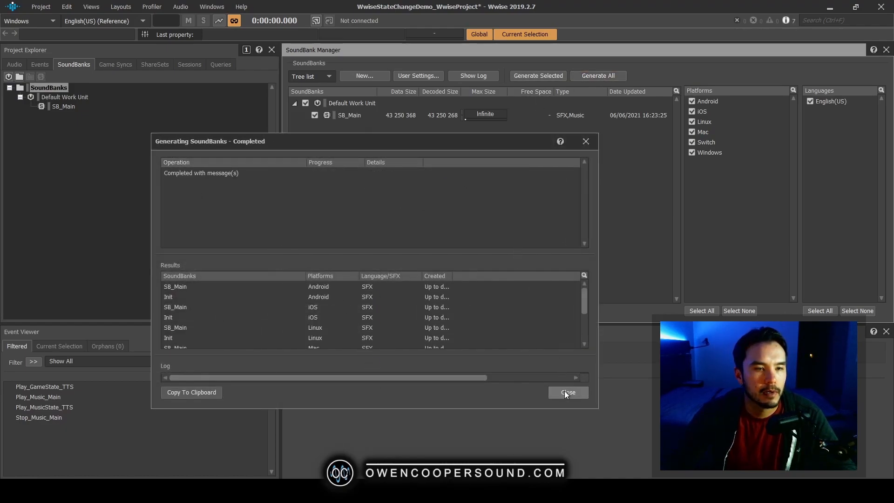
{"action": "left_click", "coordinate": [568, 392]}
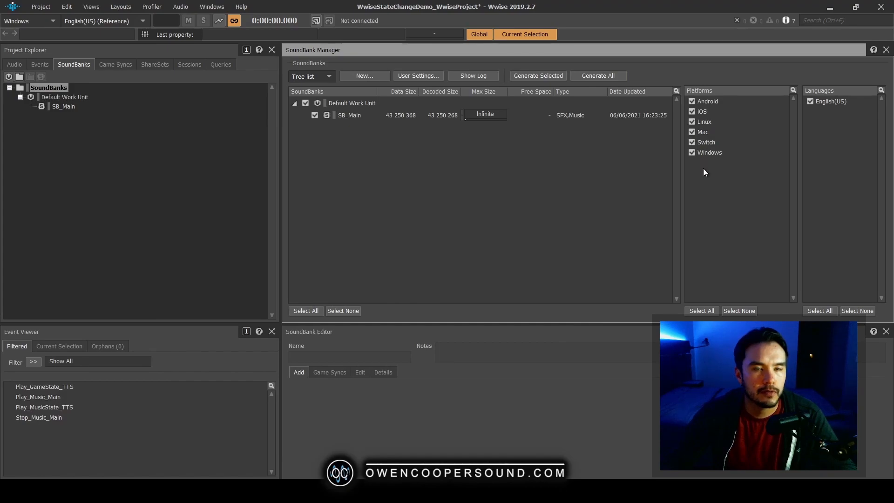
{"action": "mouse_move", "coordinate": [706, 123]}
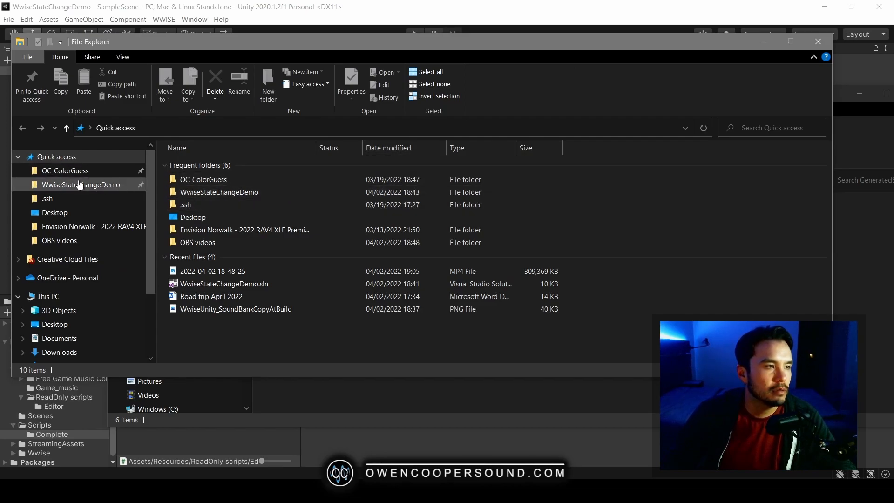
Browse WwiseStateChangeDemo\Assets to the GeneratedSoundBanks platform folders, then close the window.
{"action": "double_click", "coordinate": [80, 185]}
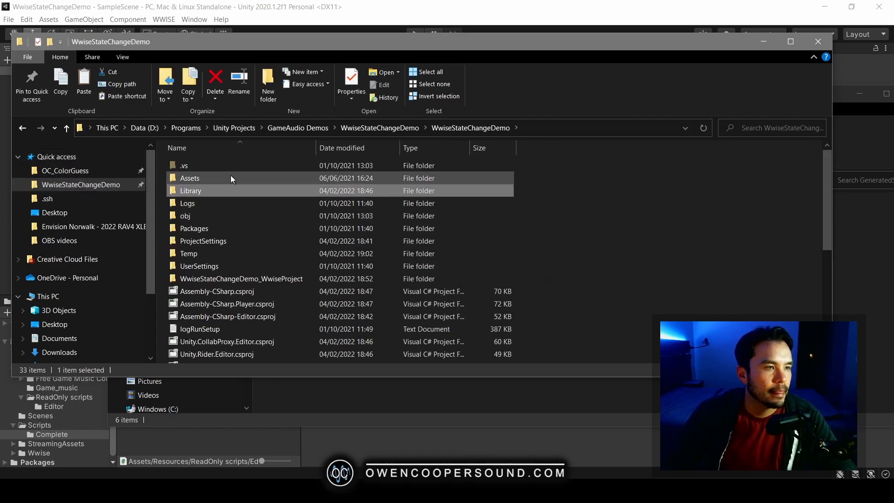
{"action": "double_click", "coordinate": [190, 178]}
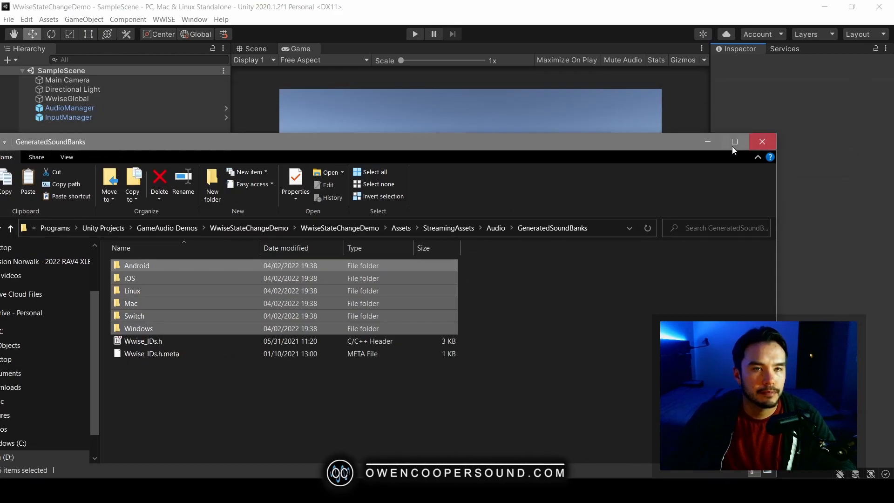
{"action": "left_click", "coordinate": [762, 142]}
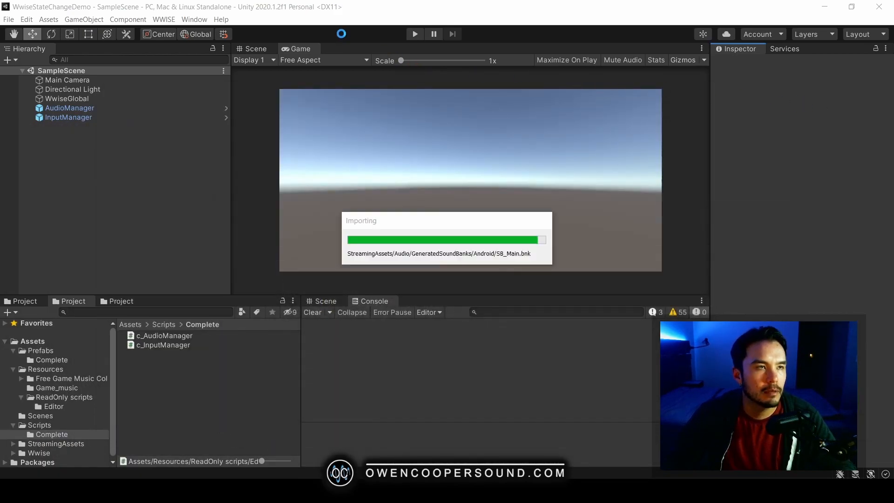
Build the Windows standalone player from Build Settings into the _Builds folder.
{"action": "left_click", "coordinate": [26, 20]}
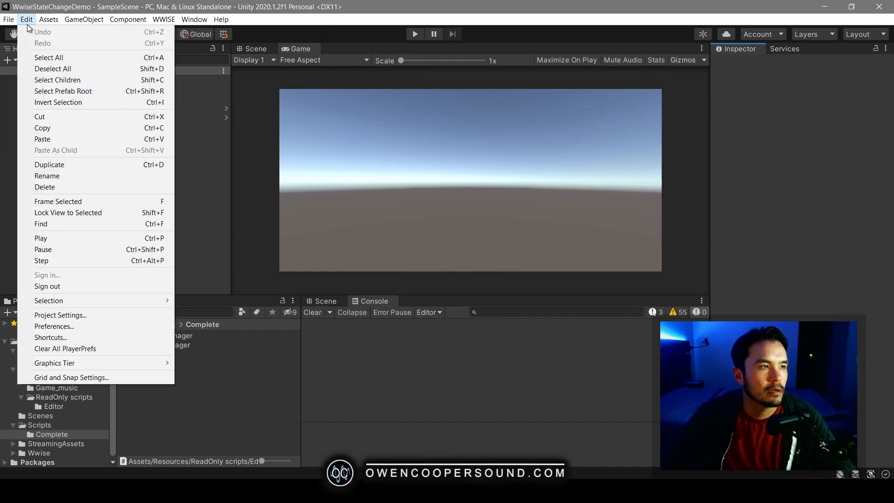
{"action": "left_click", "coordinate": [7, 20]}
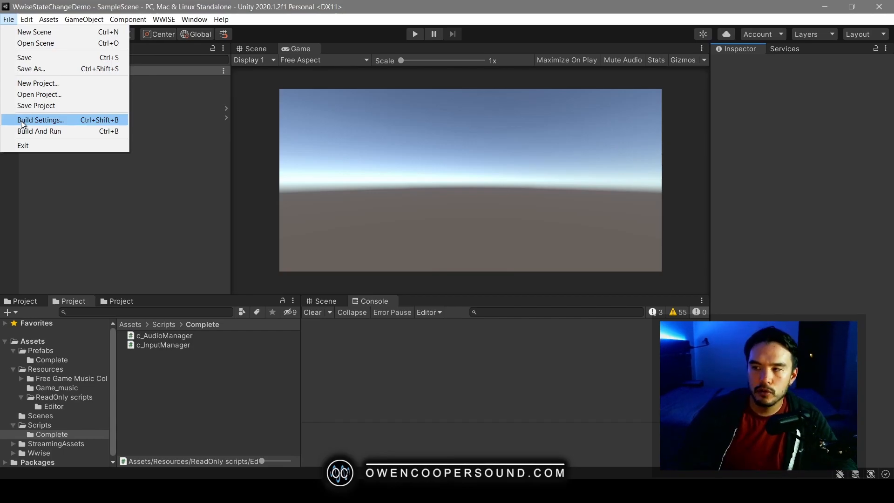
{"action": "left_click", "coordinate": [39, 119]}
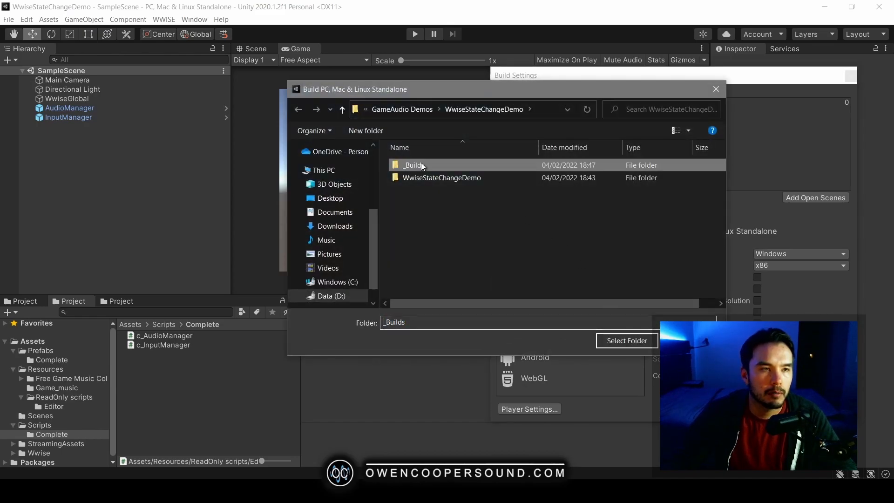
{"action": "left_click", "coordinate": [627, 341]}
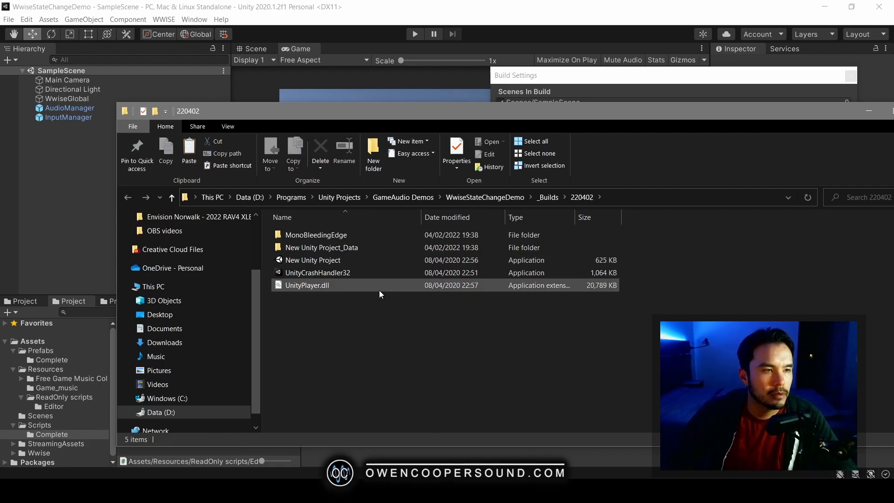
Browse New Unity Project_Data\StreamingAssets\Audio\GeneratedSoundBanks and select the non-Windows platform folders.
{"action": "double_click", "coordinate": [323, 248]}
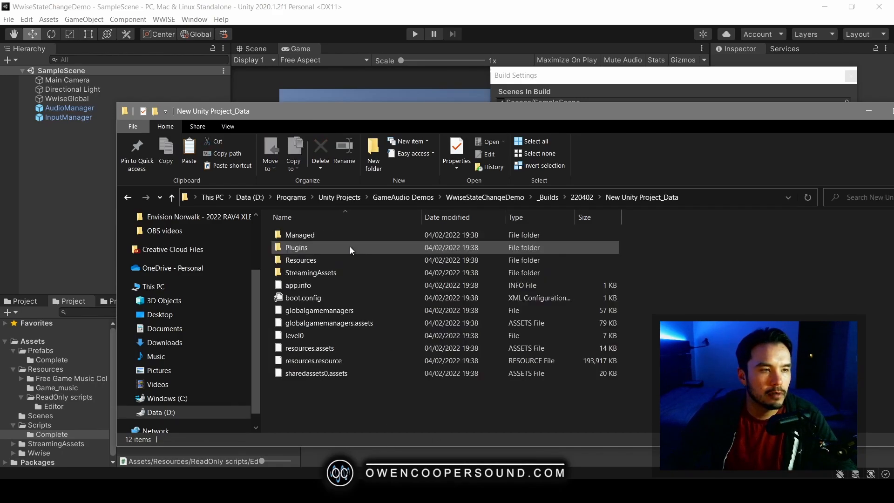
{"action": "double_click", "coordinate": [311, 260]}
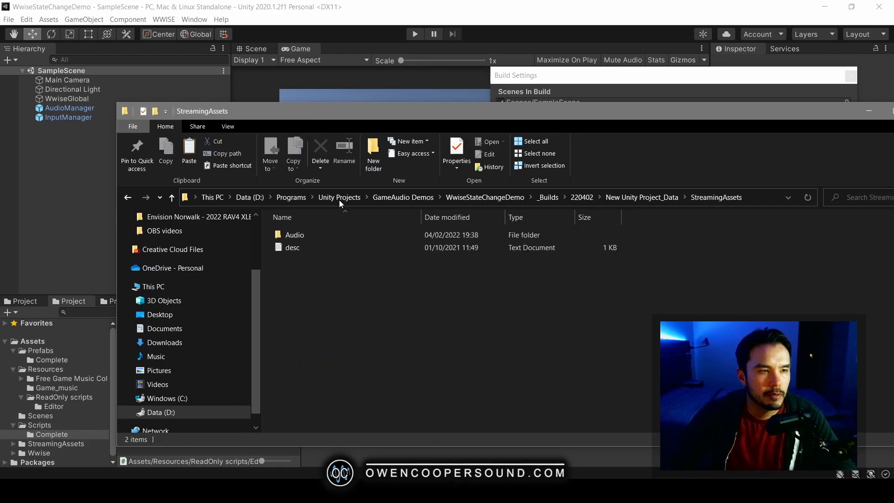
{"action": "double_click", "coordinate": [294, 234]}
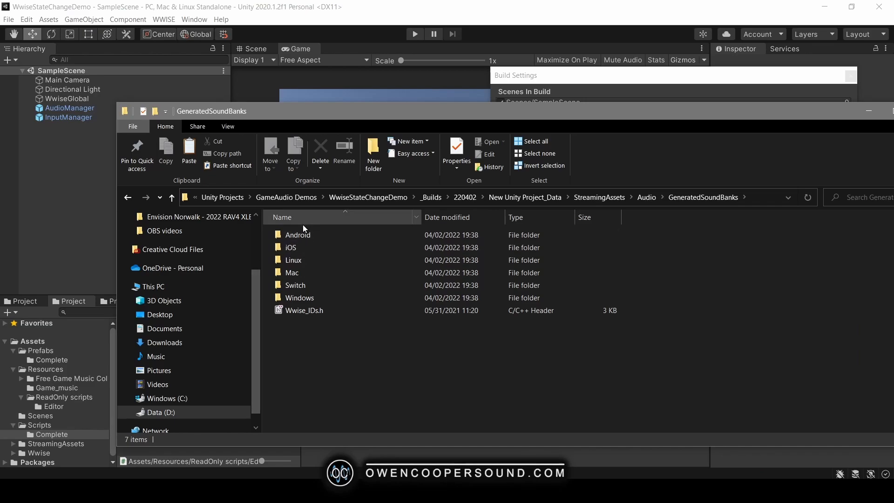
{"action": "left_click", "coordinate": [300, 298]}
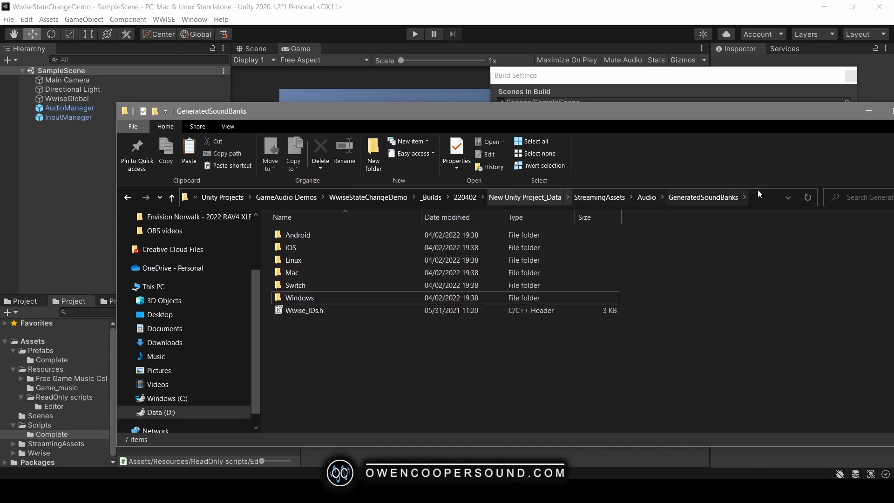
{"action": "left_click", "coordinate": [300, 298]}
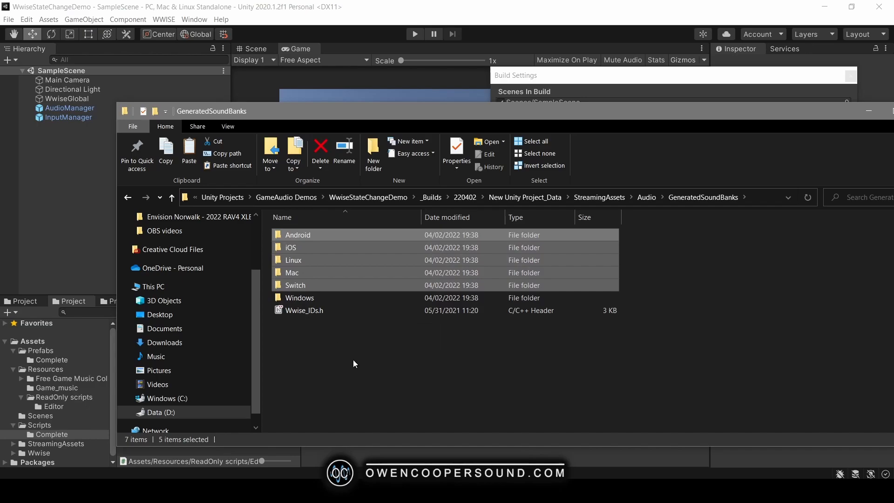
{"action": "mouse_move", "coordinate": [352, 360]}
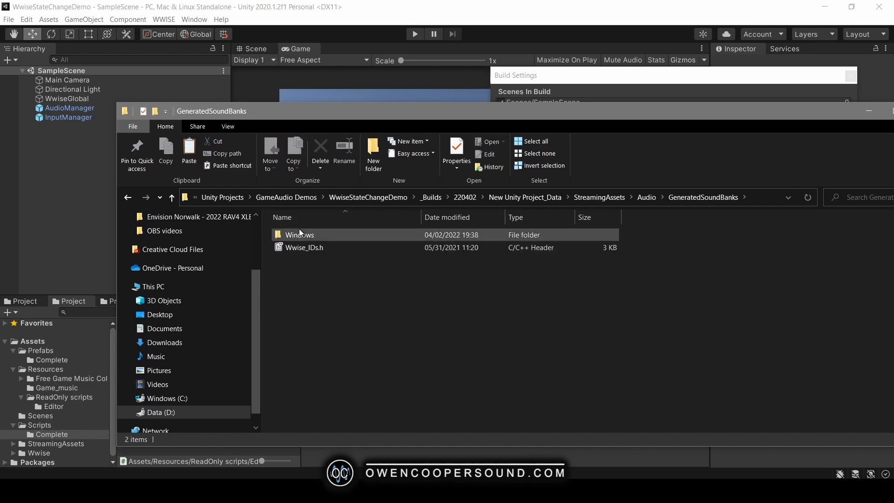
{"action": "left_click", "coordinate": [464, 413]}
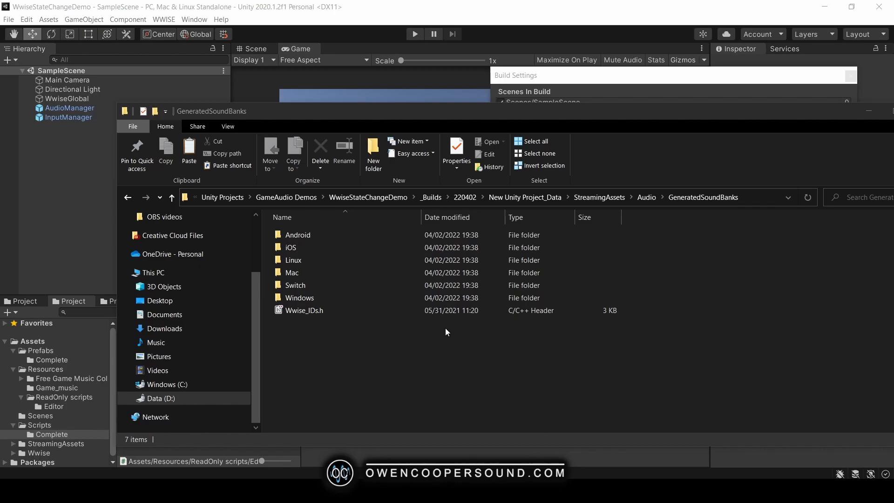
Delete all platform soundbank folders from the project's Assets GeneratedSoundBanks, leaving Wwise_IDs.h.
{"action": "left_click", "coordinate": [465, 197]}
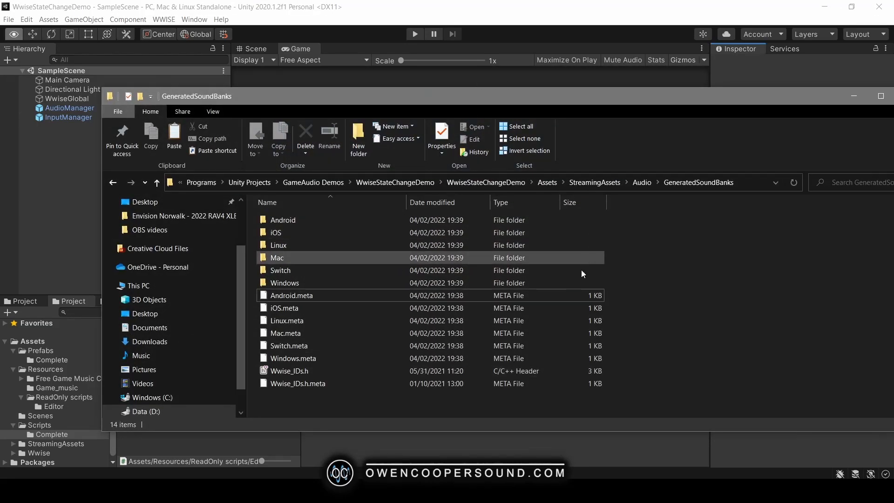
{"action": "left_click", "coordinate": [289, 370]}
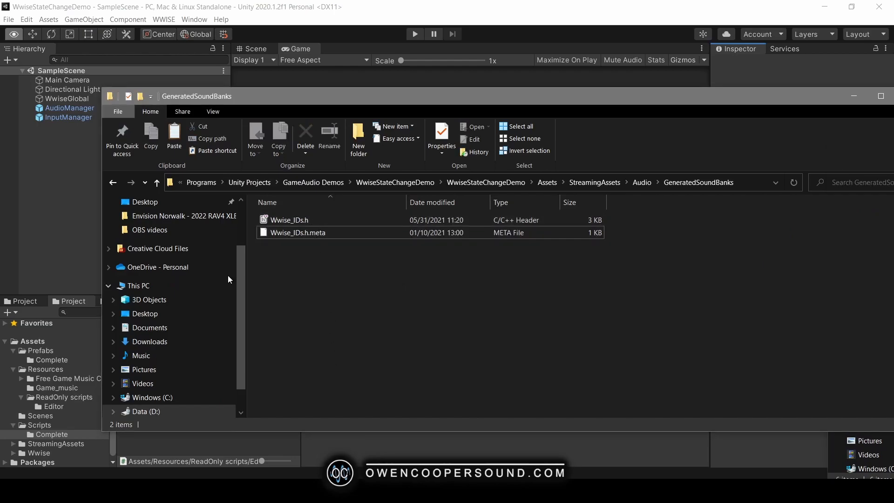
{"action": "mouse_move", "coordinate": [513, 116]}
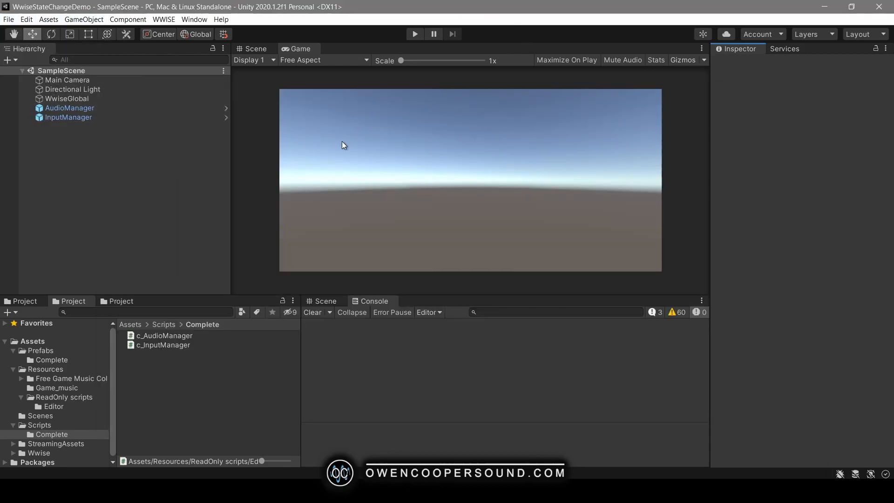
Rebuild the Windows standalone from Build Settings into the 220402 builds folder.
{"action": "left_click", "coordinate": [7, 18]}
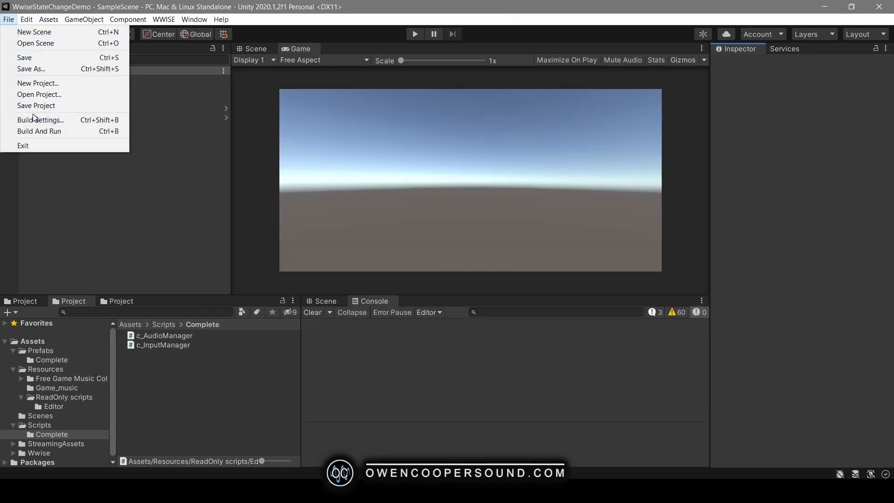
{"action": "left_click", "coordinate": [41, 119]}
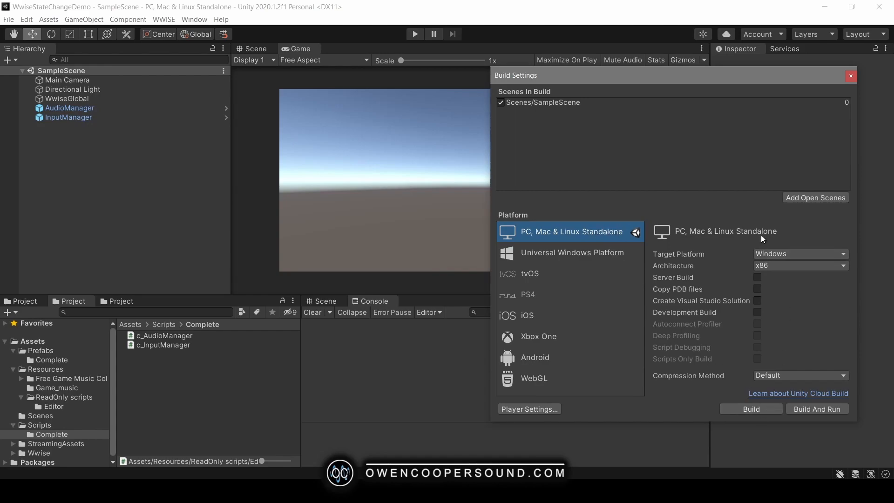
{"action": "left_click", "coordinate": [751, 409]}
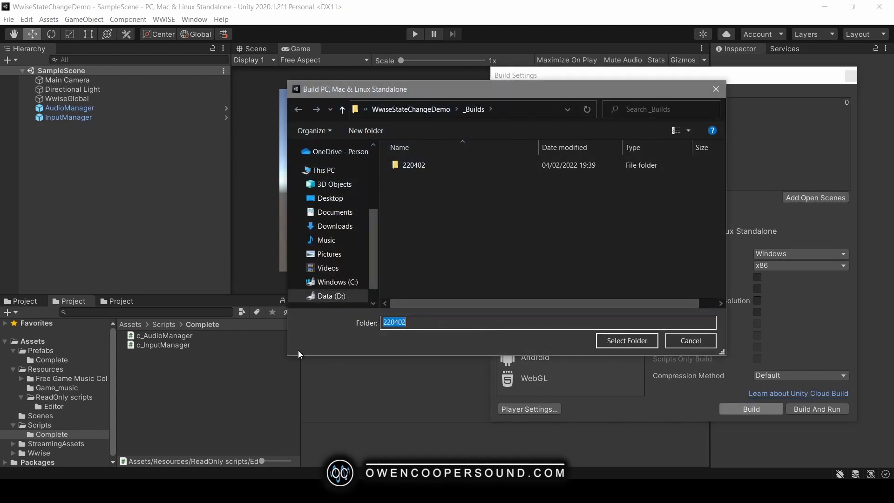
{"action": "double_click", "coordinate": [414, 165]}
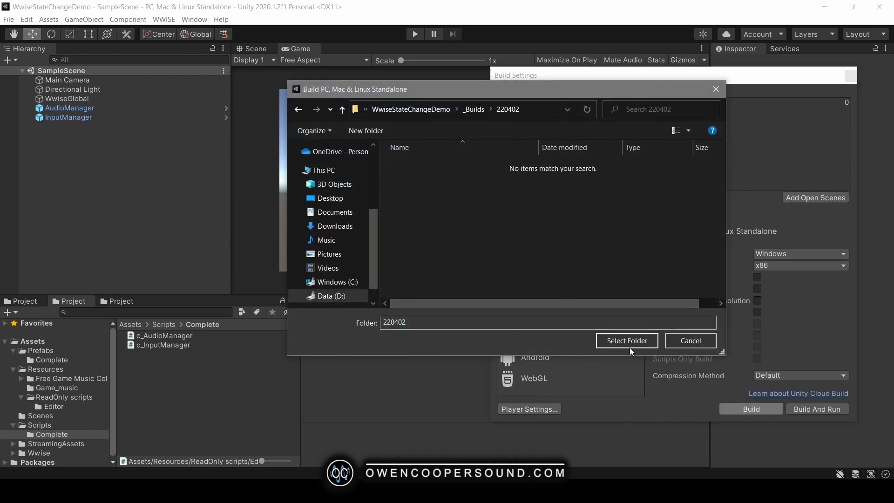
{"action": "left_click", "coordinate": [626, 340]}
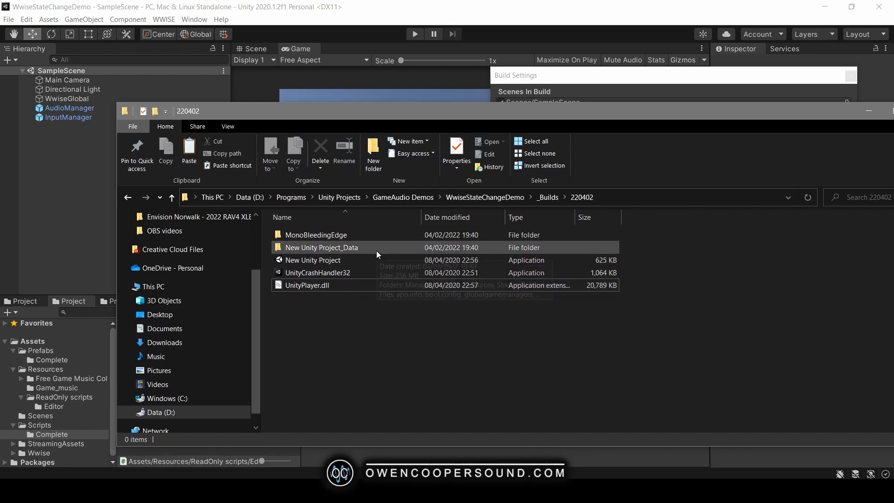
Browse the 220402 build's data folder down to GeneratedSoundBanks showing only Windows and Wwise_IDs.h.
{"action": "double_click", "coordinate": [322, 248]}
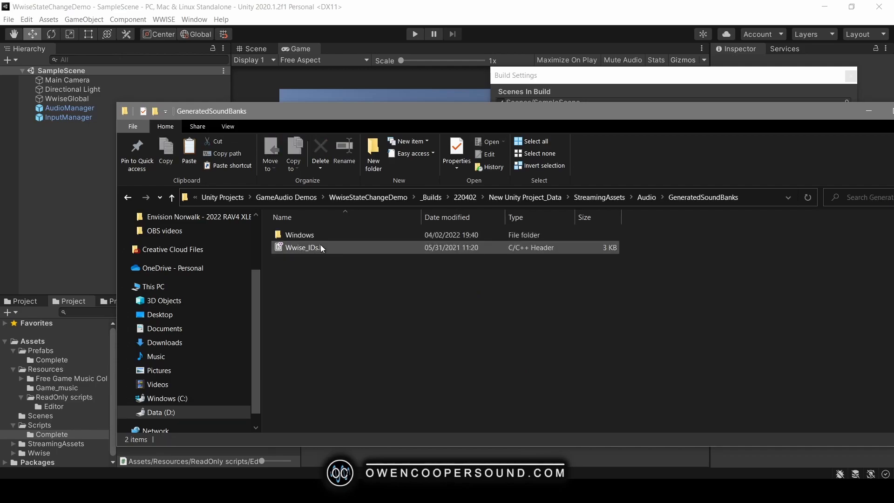
{"action": "double_click", "coordinate": [300, 235]}
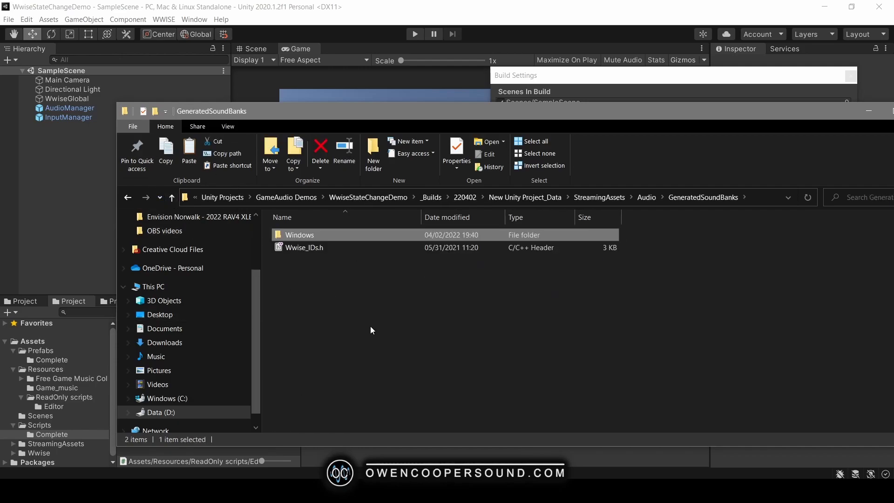
{"action": "mouse_move", "coordinate": [519, 390]}
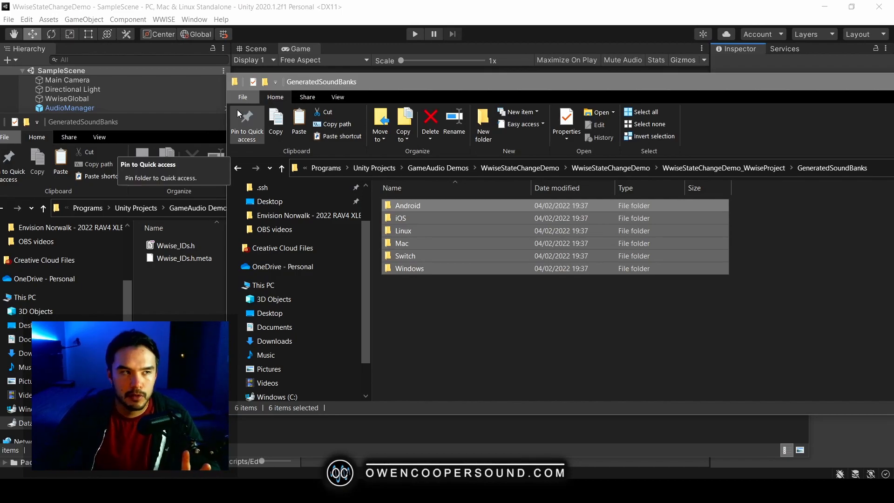
{"action": "mouse_move", "coordinate": [392, 86]}
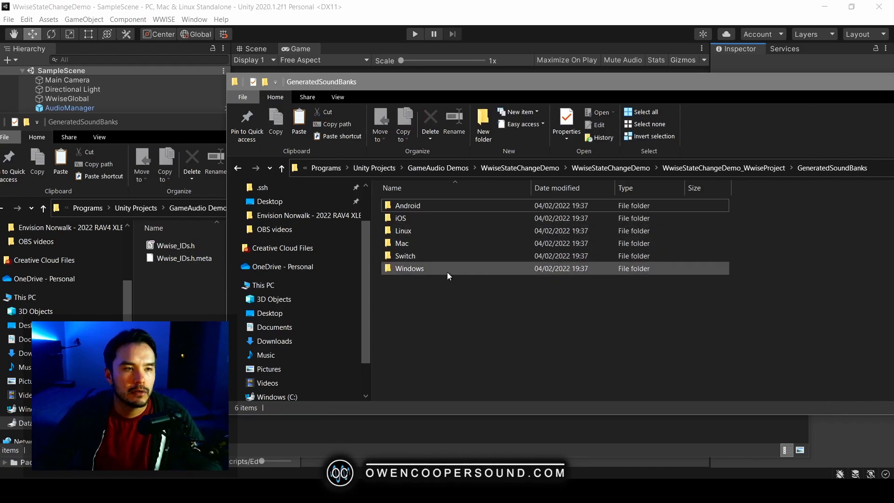
Drag the Android through Windows folders from the Wwise project's GeneratedSoundBanks into the Unity StreamingAssets copy.
{"action": "left_click_drag", "start_coordinate": [409, 268], "coordinate": [274, 327]}
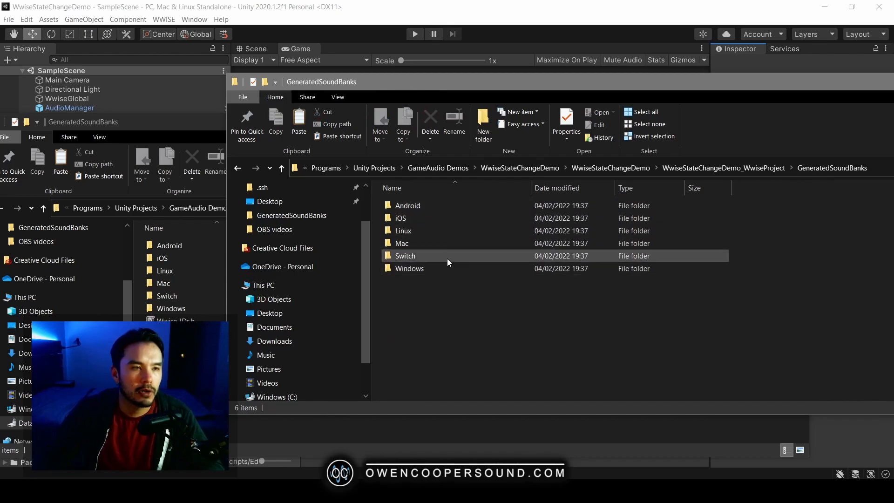
Replace the same-named files in the destination so all six platform folders carry the new banks.
{"action": "left_click", "coordinate": [423, 255]}
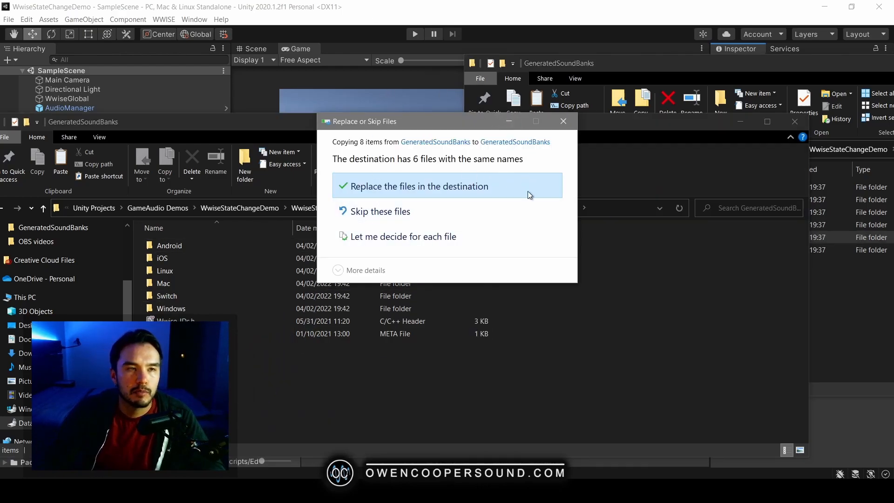
{"action": "mouse_move", "coordinate": [580, 342]}
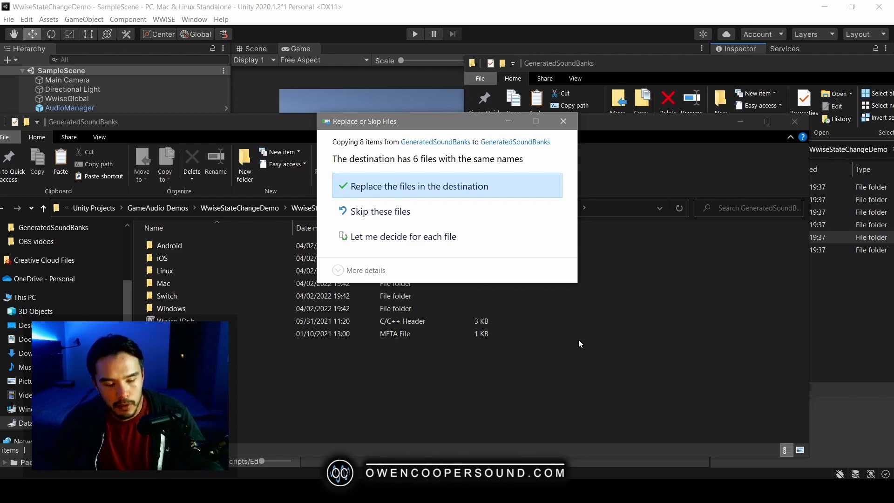
{"action": "left_click", "coordinate": [419, 186]}
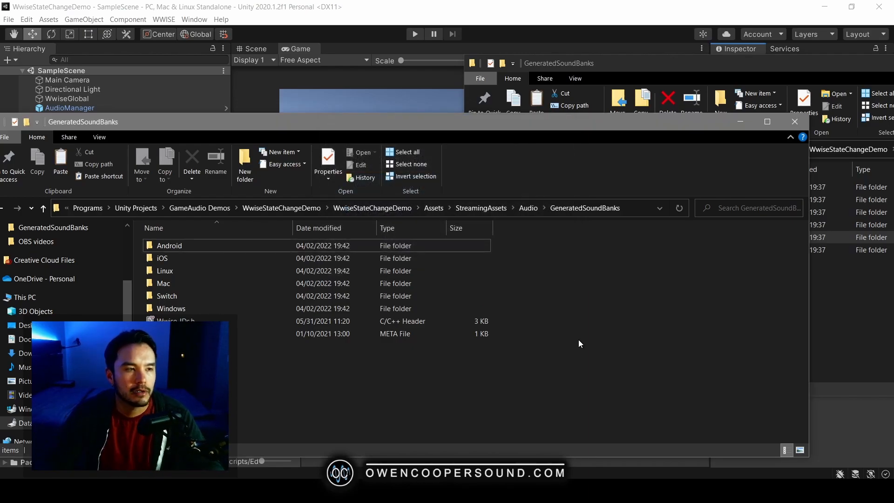